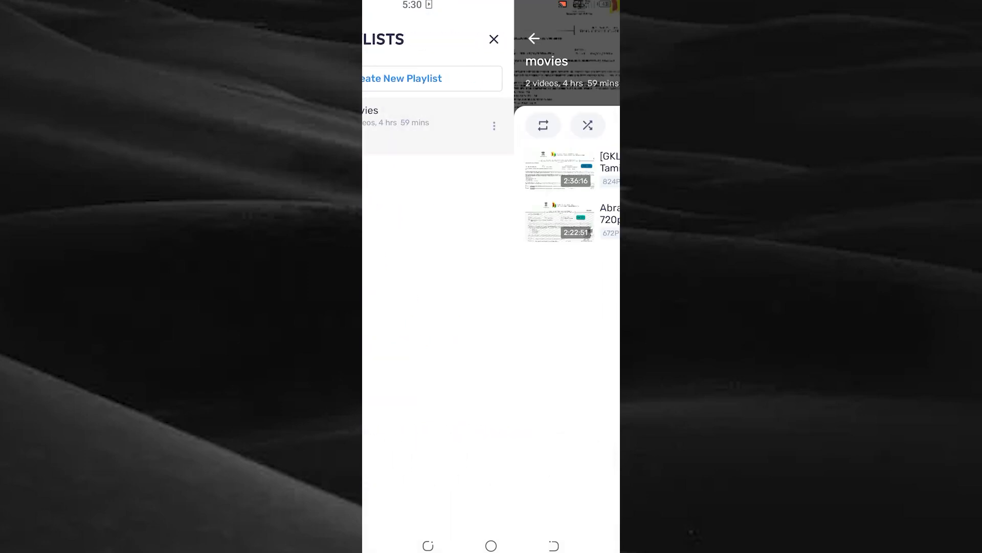
Play the Captain Miller (2024) video from the 'movies' playlist.
click(493, 39)
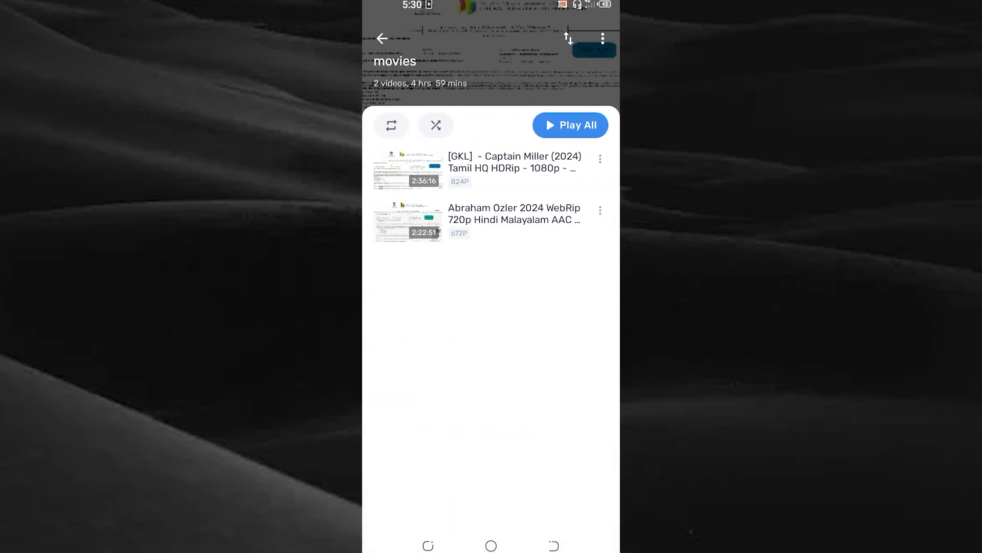
click(513, 162)
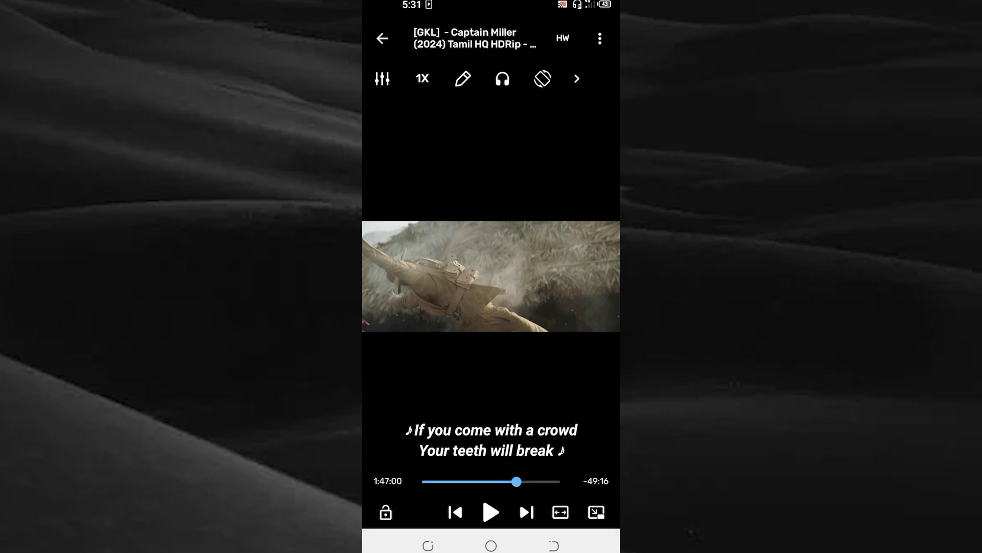
Show the subtitle settings with the Synchronization and Speed controls in view.
click(575, 79)
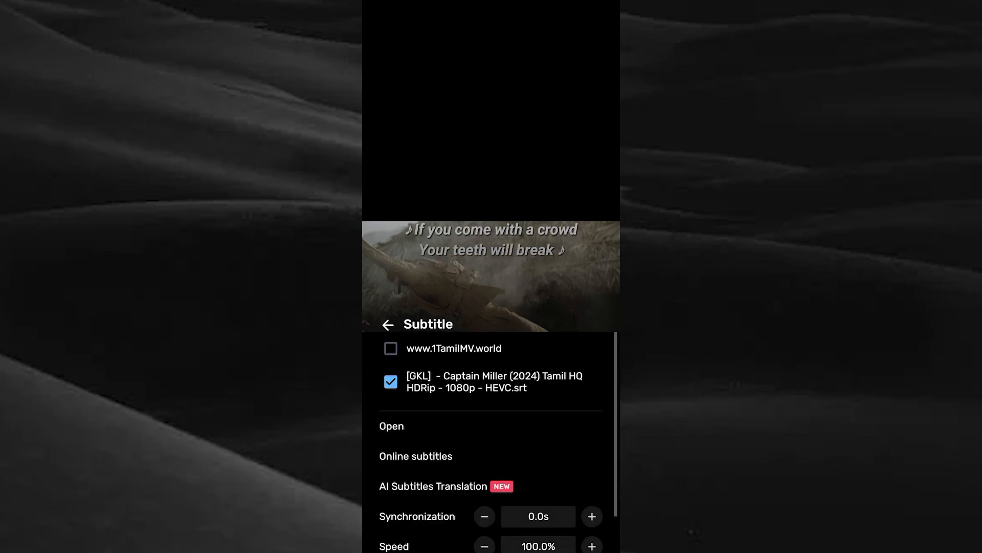
scroll(down, 3)
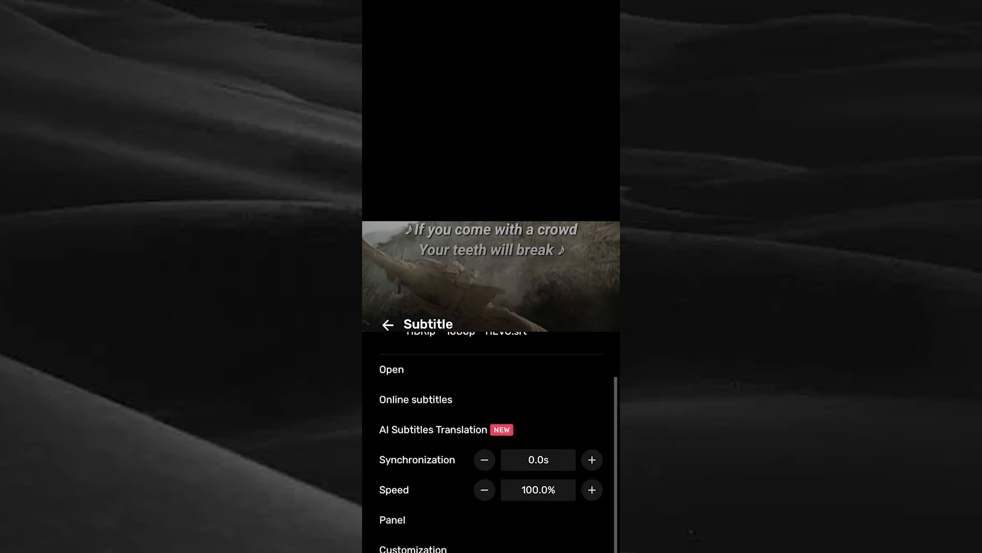